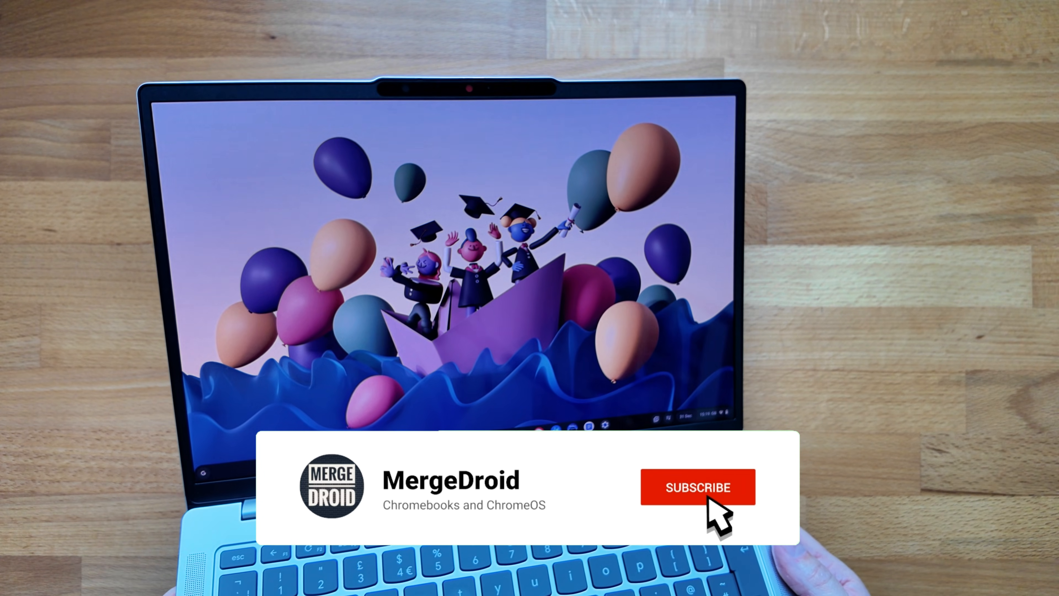
# Watch Asphalt Legends finish downloading and move to the Installing stage in the Play Store.
pyautogui.click(698, 487)
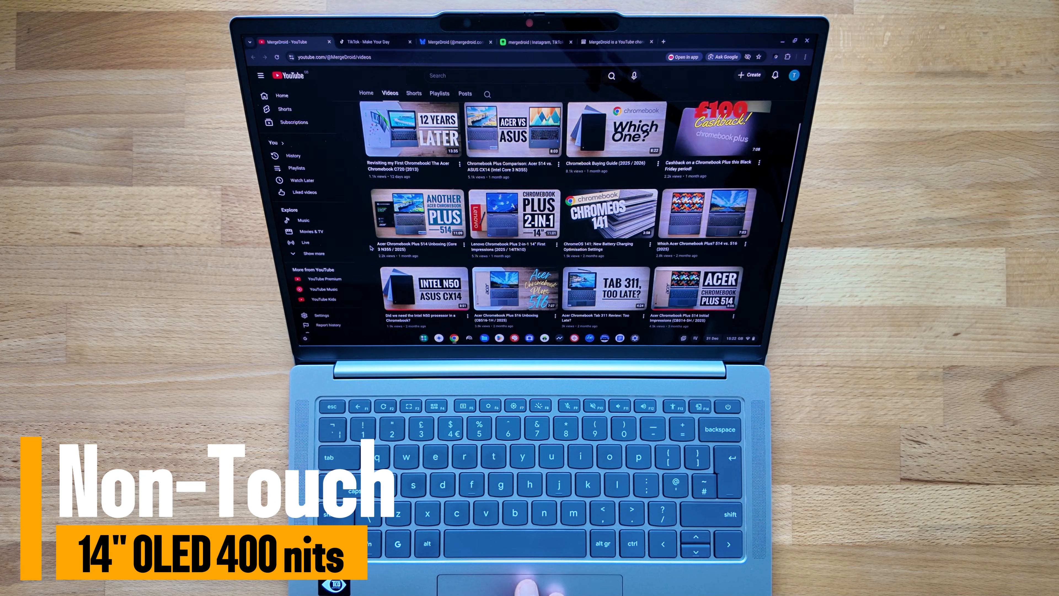
pyautogui.scroll(-3)
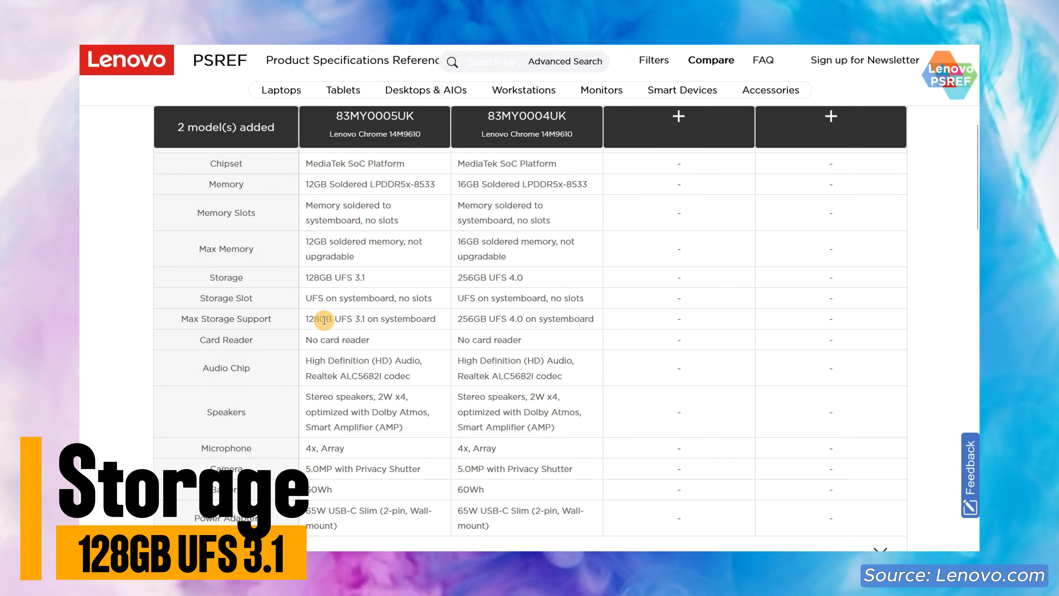
pyautogui.moveTo(469, 320)
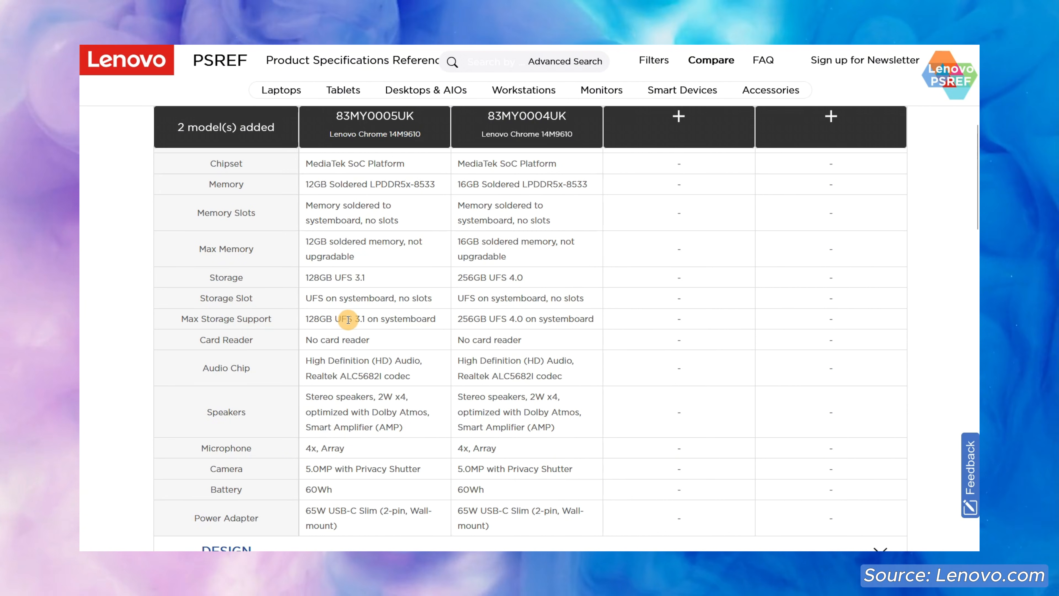
pyautogui.moveTo(523, 323)
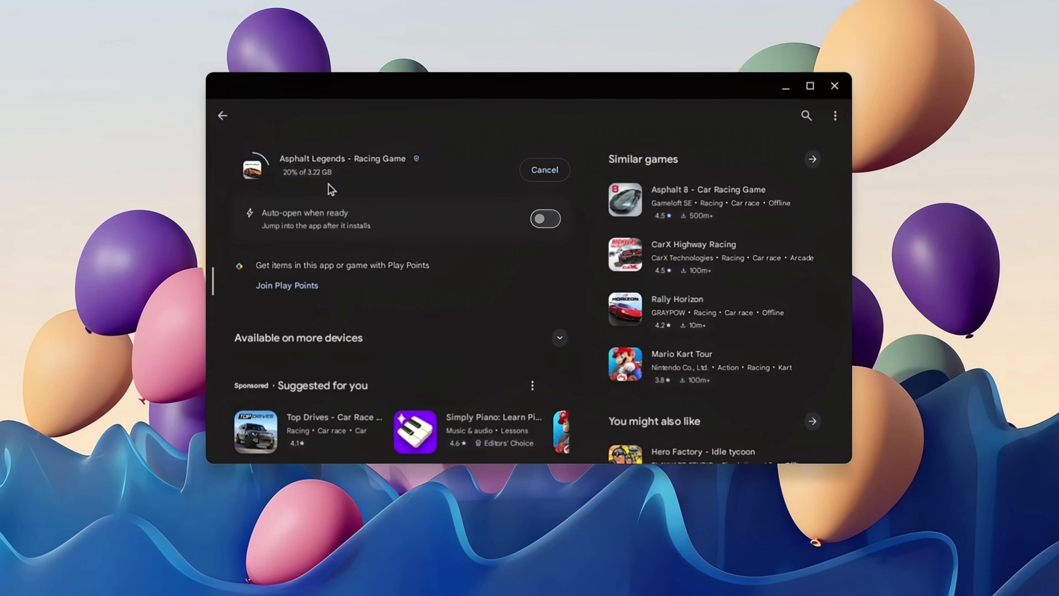
pyautogui.moveTo(292, 190)
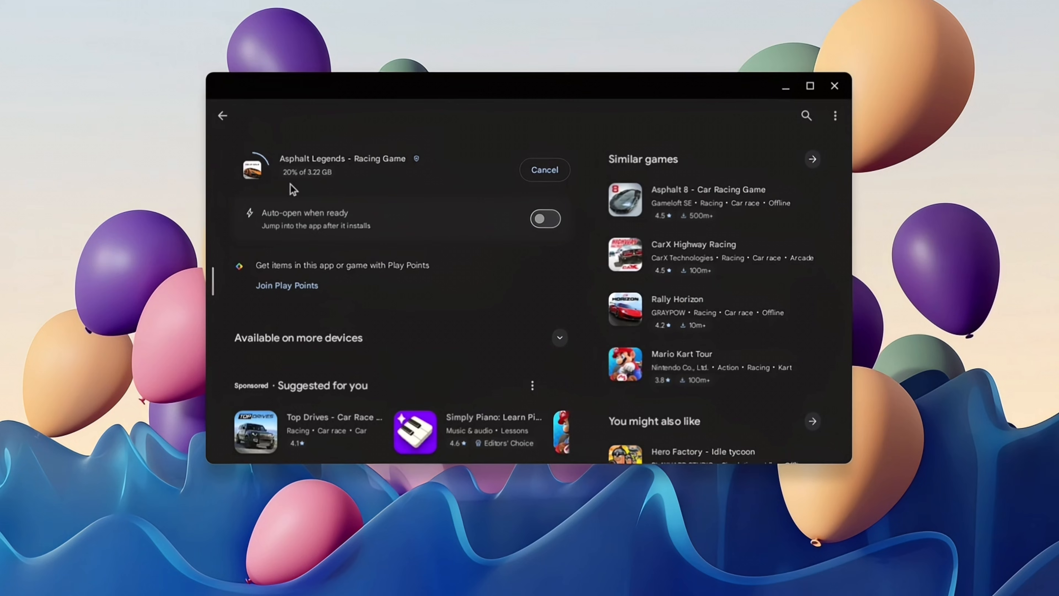
pyautogui.moveTo(300, 189)
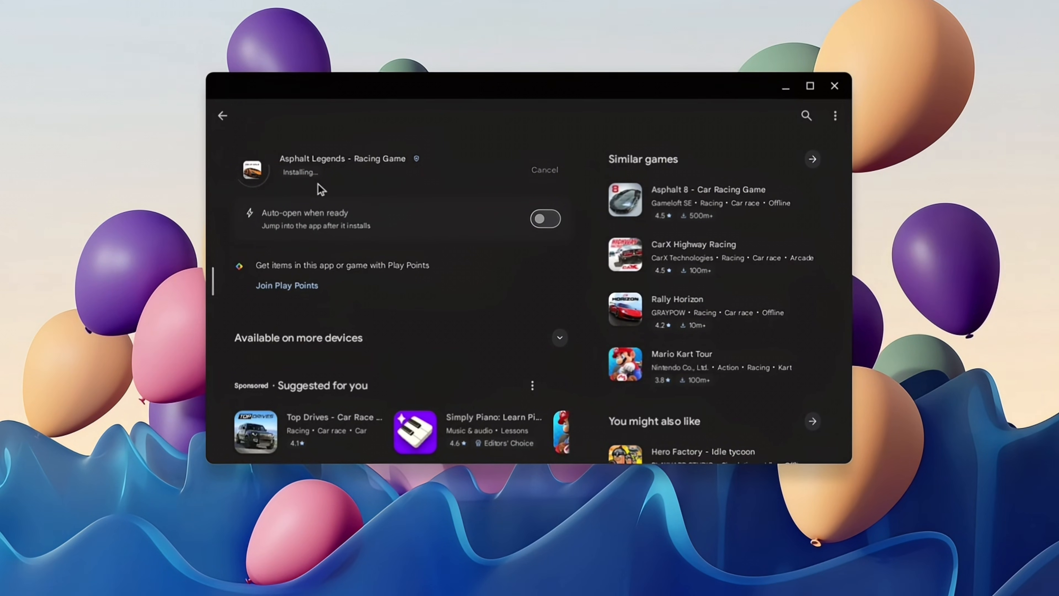
pyautogui.moveTo(321, 190)
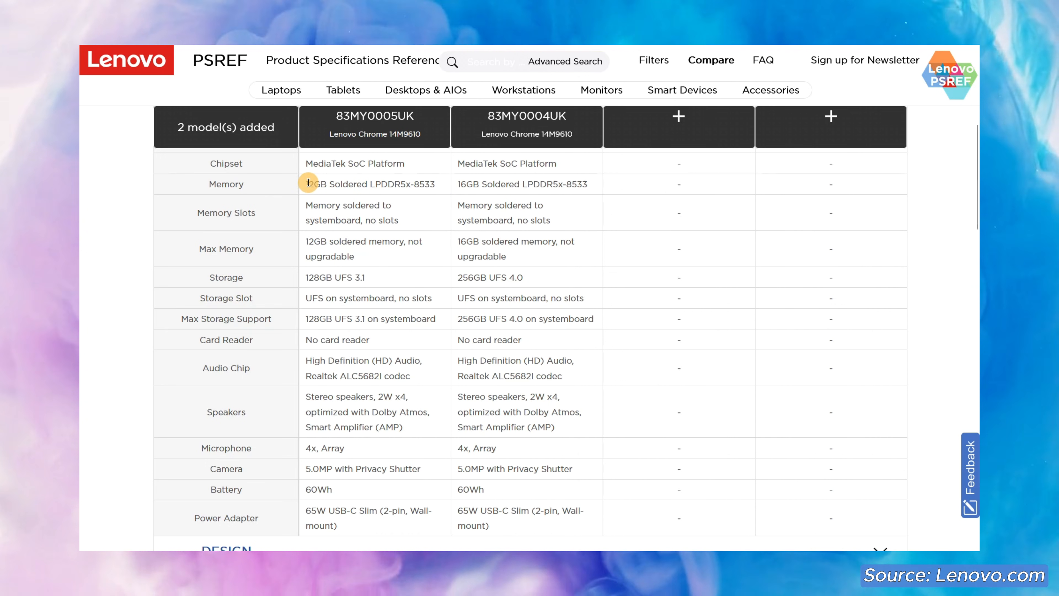
pyautogui.moveTo(415, 184)
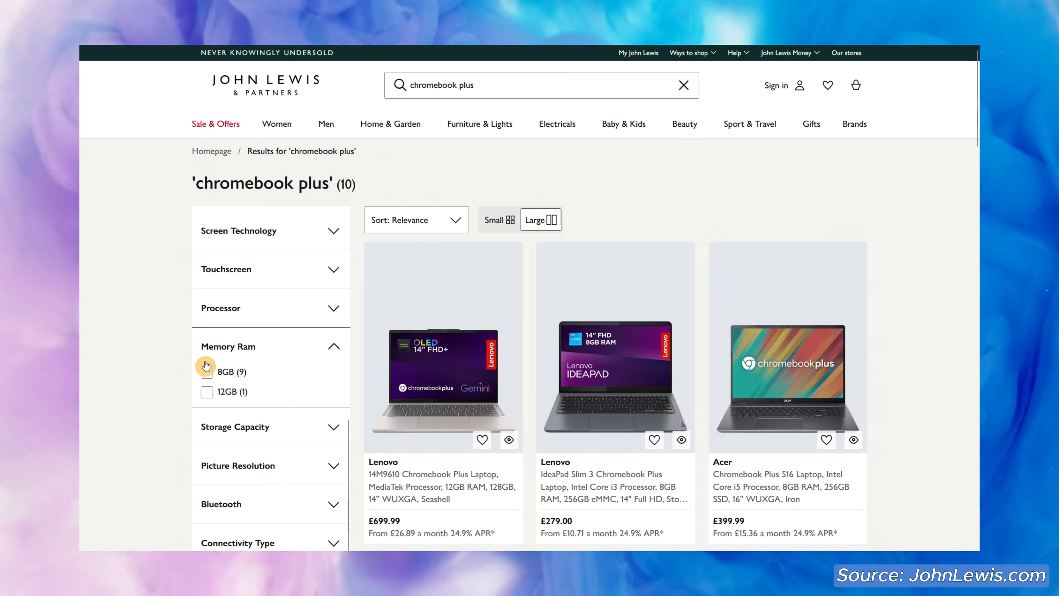
# Narrow the 'chromebook plus' results to laptops with 8GB memory.
pyautogui.click(207, 371)
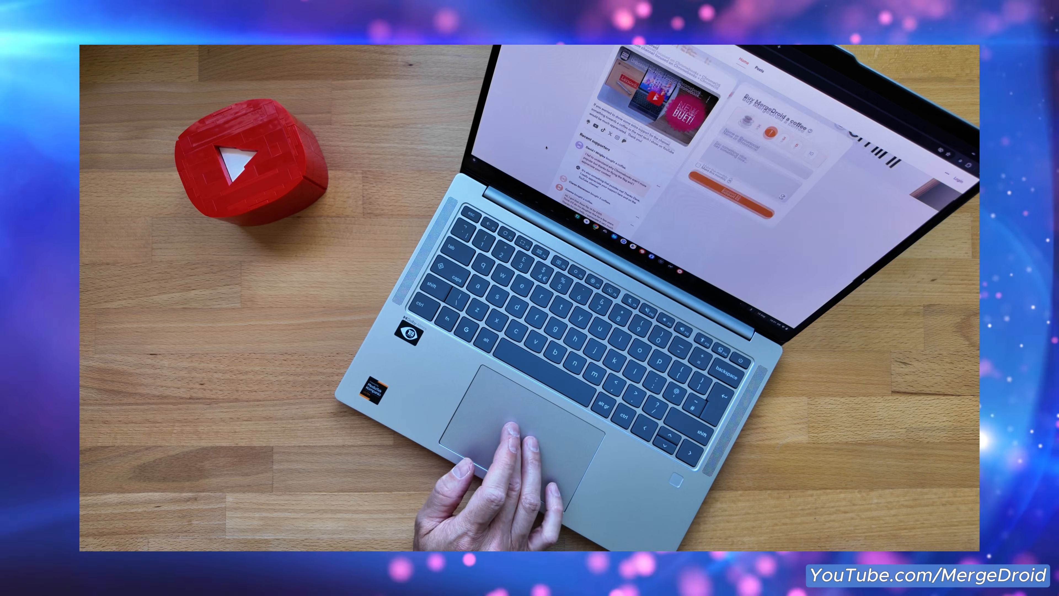
# Scroll down the buy-a-coffee support page with the touchpad.
pyautogui.scroll(-3)
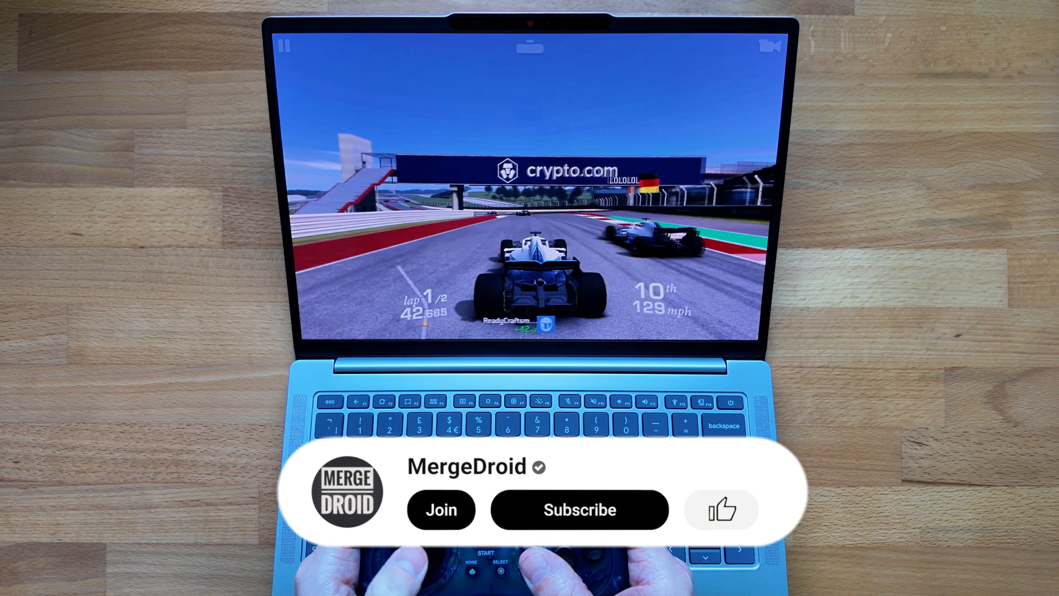
# Drive the Formula racing game with the gamepad, then write 'Useful video, thanks!'.
pyautogui.click(722, 490)
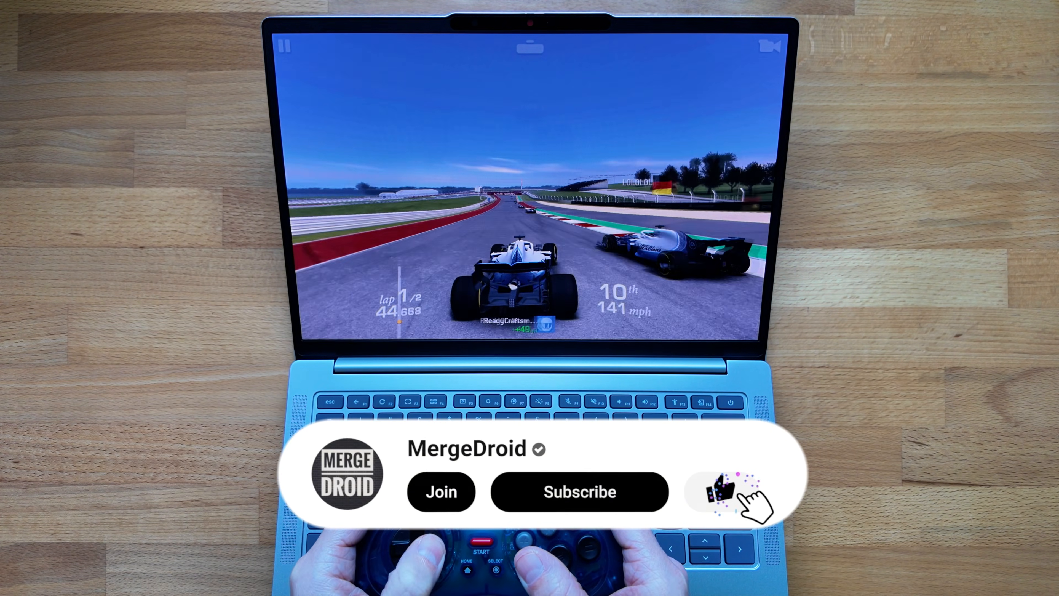
pyautogui.click(579, 491)
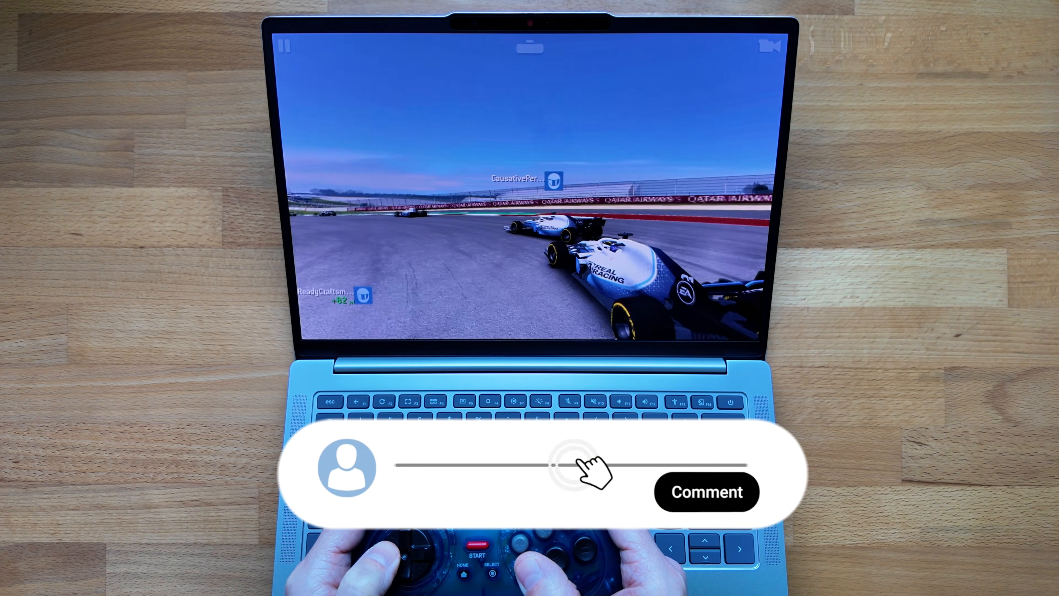
pyautogui.write('Useful video, thanks!')
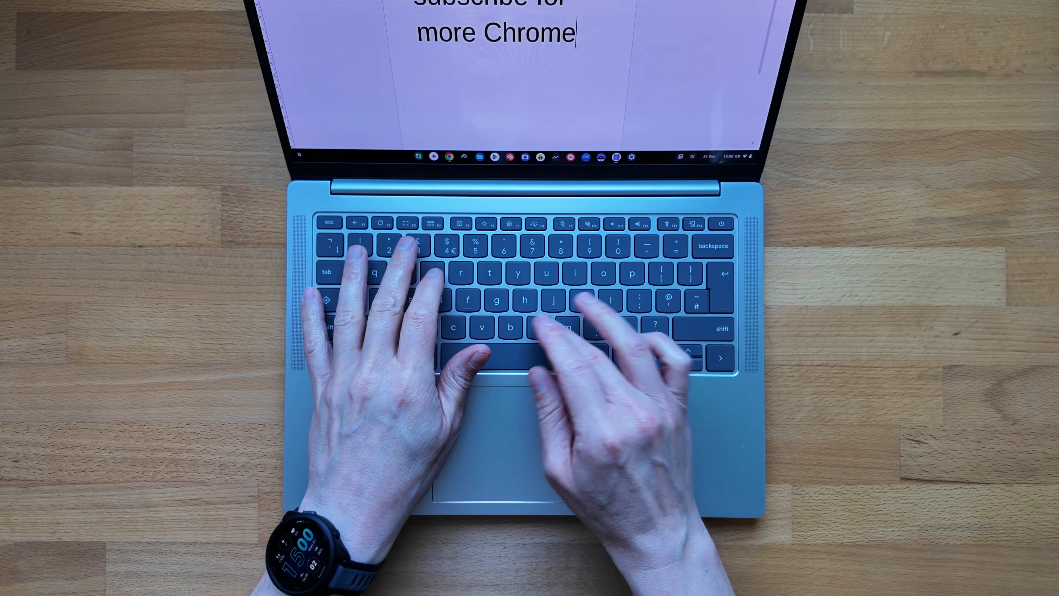
# Finish the sentence so it reads 'subscribe for more Chromebook content :)'.
pyautogui.write('book content :)')
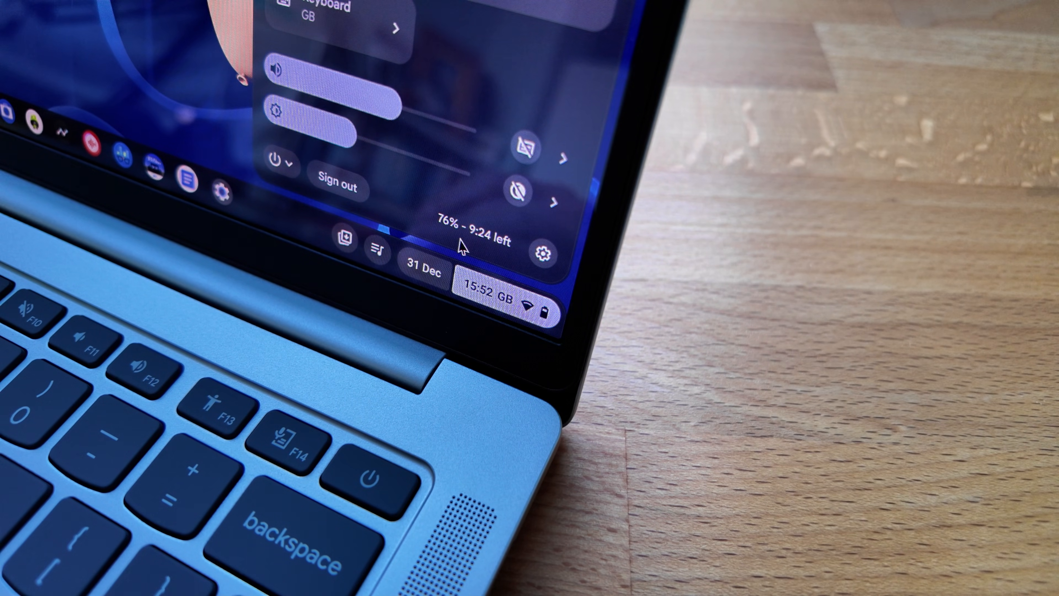
pyautogui.moveTo(466, 248)
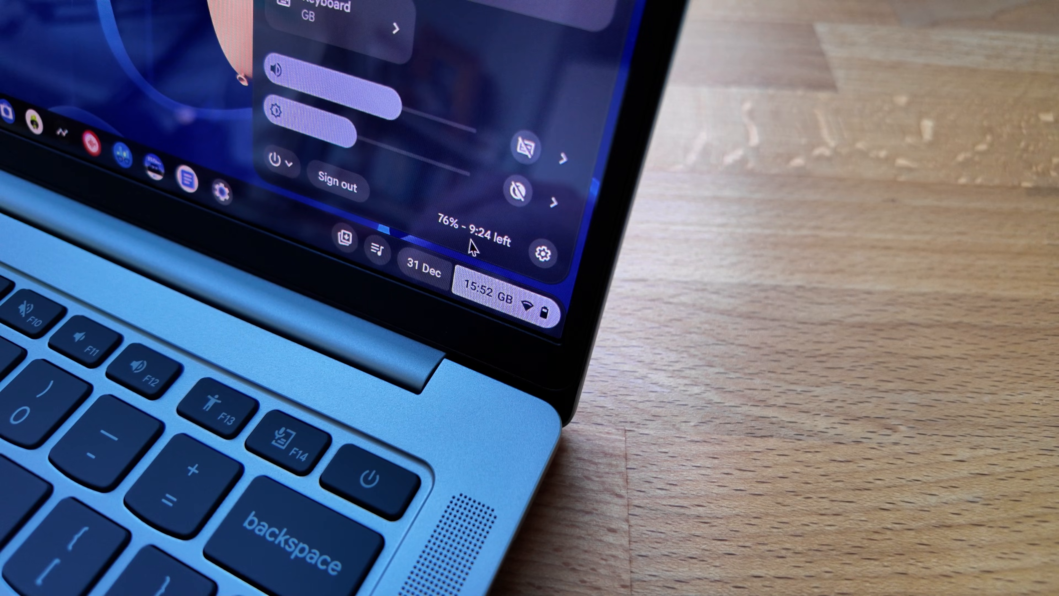